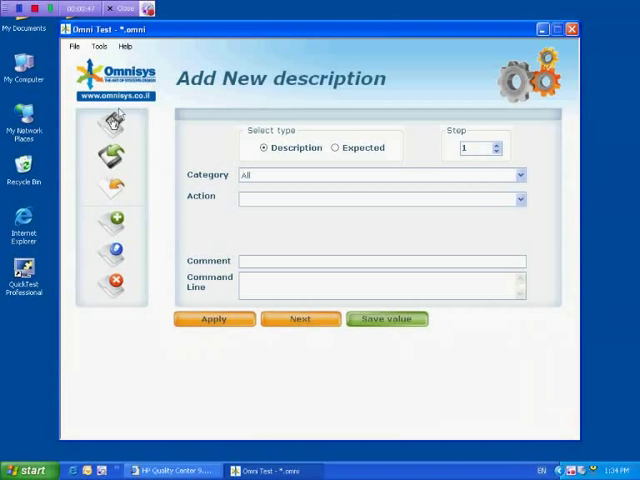
mouse_move(112, 188)
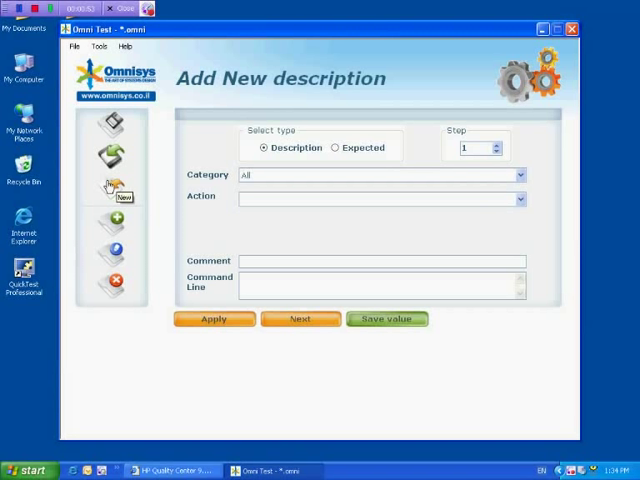
mouse_move(105, 283)
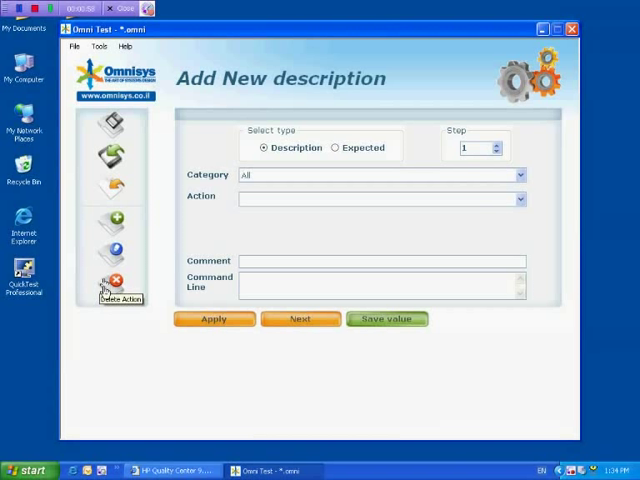
Launch the Windows calculator from the installed programs, then close it again
left_click(22, 470)
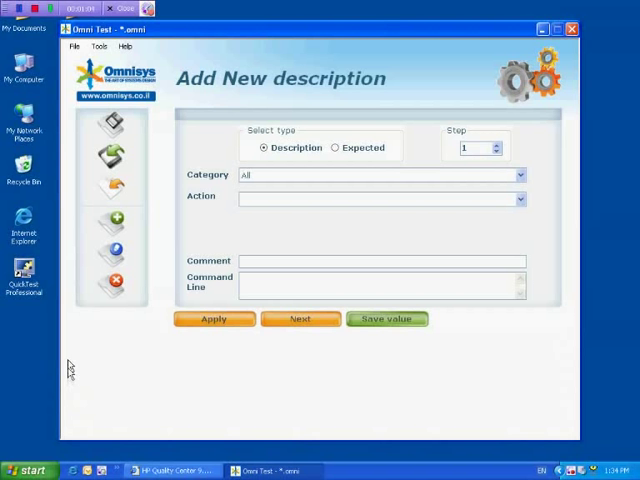
left_click(28, 470)
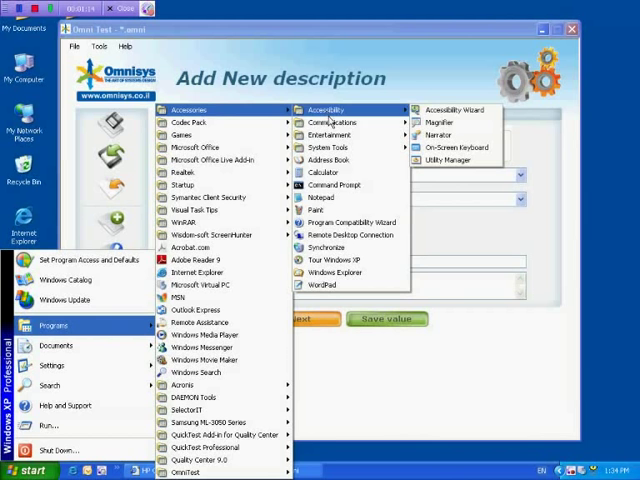
left_click(323, 172)
type("9")
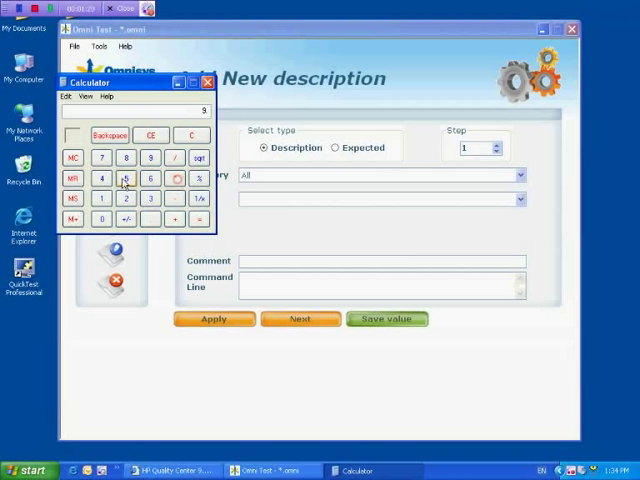
left_click(335, 147)
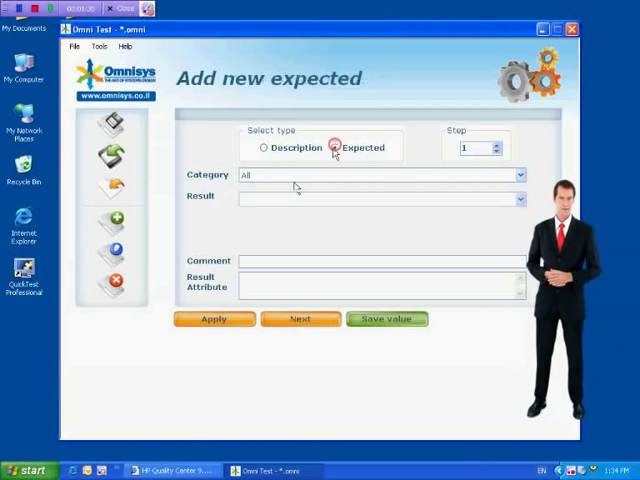
Toggle the step form between Expected and Description, ending on the description step
left_click(262, 147)
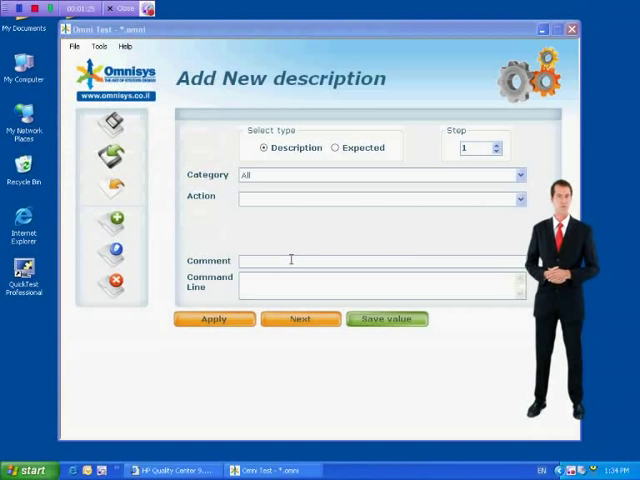
left_click(336, 147)
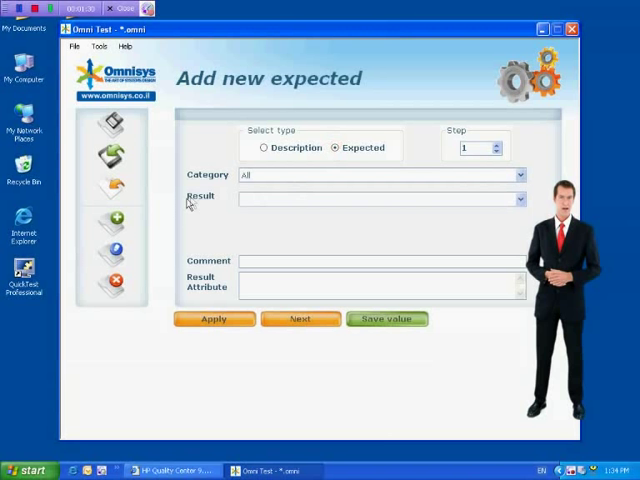
left_click(263, 147)
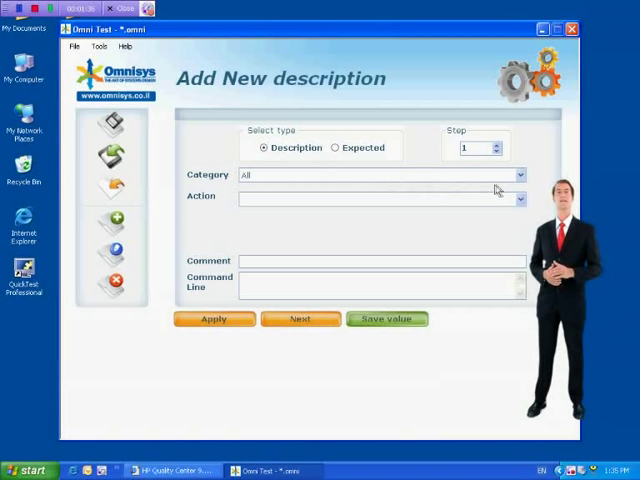
left_click(519, 197)
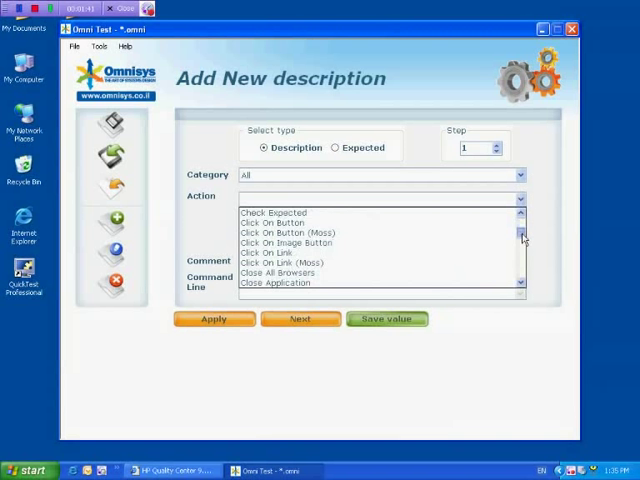
Choose Windows as the step category and bring up its action list
left_click(518, 174)
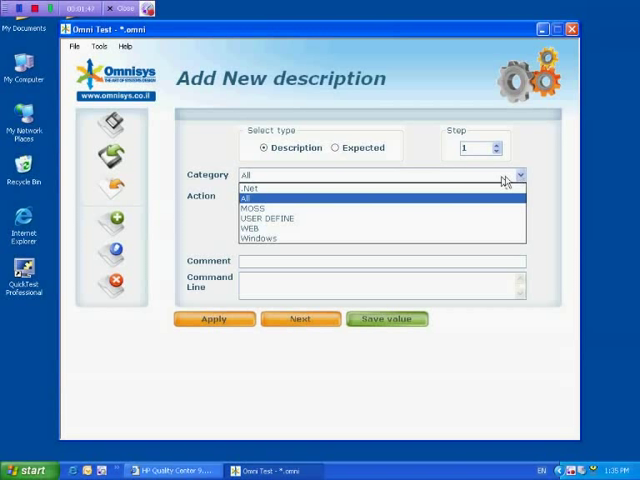
mouse_move(267, 218)
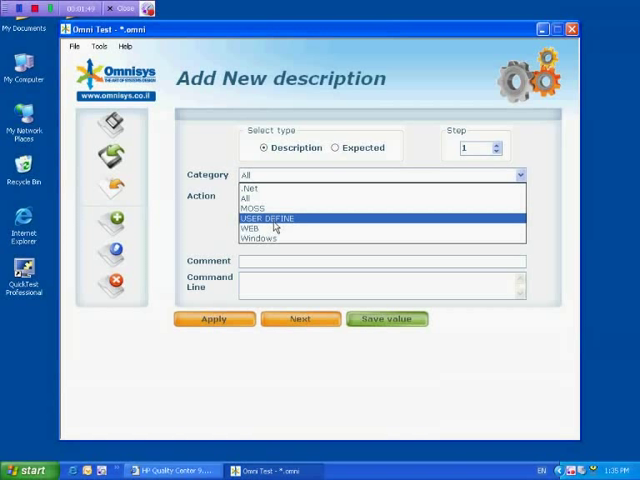
left_click(258, 238)
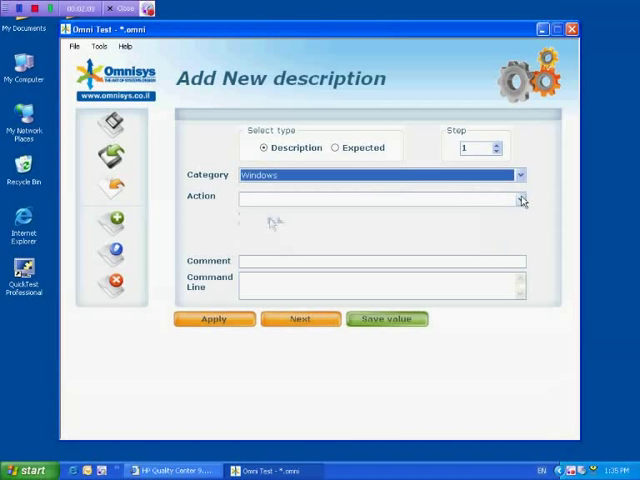
left_click(519, 198)
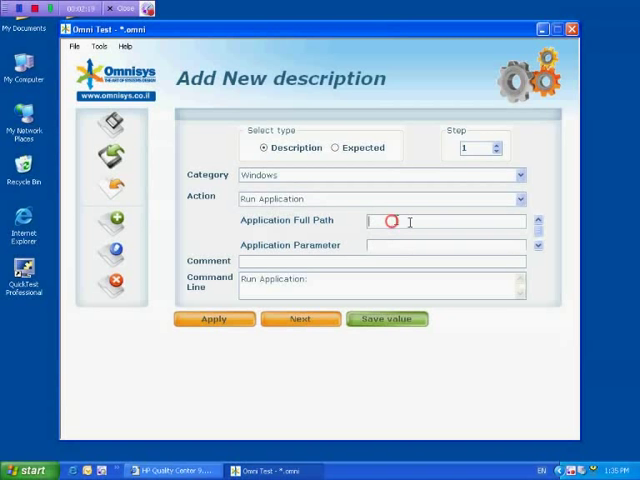
Make step 1 a Run Application action with calc as the application path
left_click(519, 198)
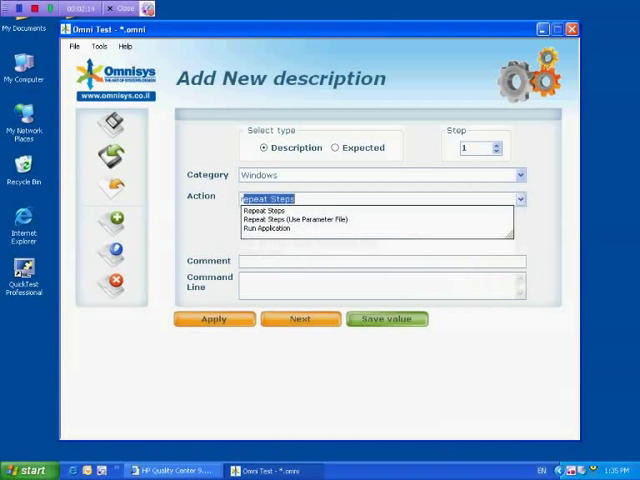
left_click(267, 227)
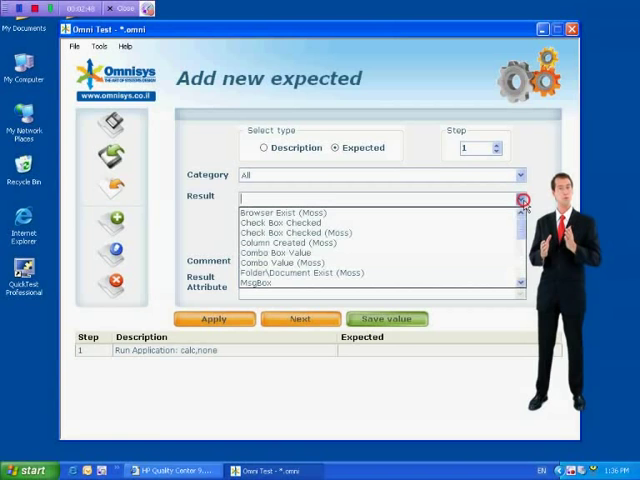
Give step 1 an Object Exist expected result for a Window named calculator
left_click(263, 147)
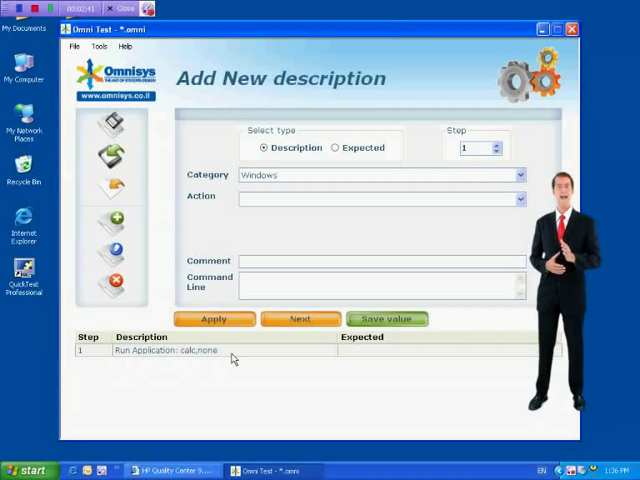
left_click(335, 147)
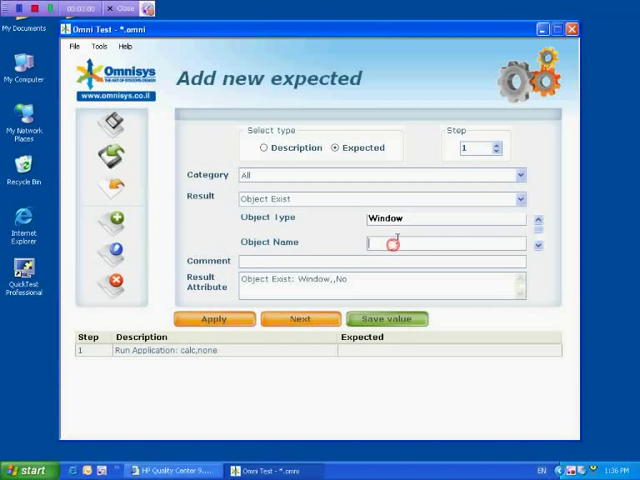
type("calcultor")
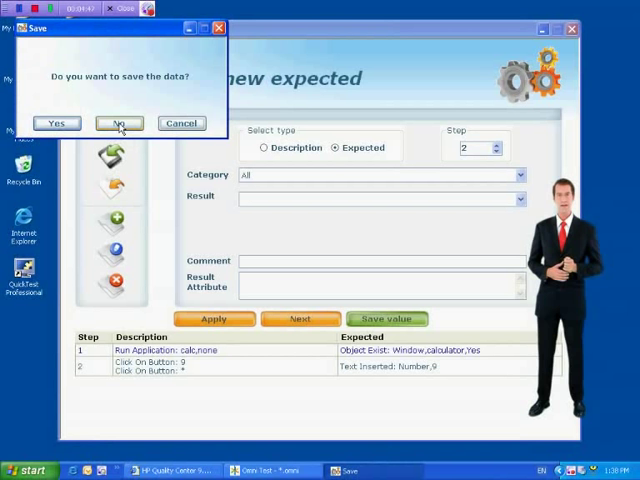
Skip saving locally and load the test into Demo > Calc in Quality Center
left_click(118, 123)
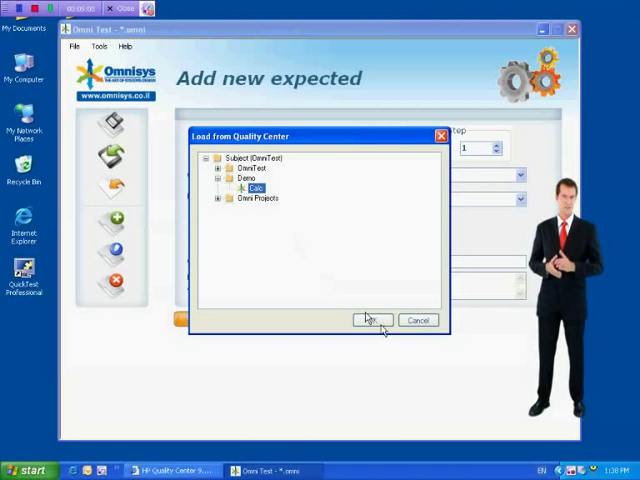
left_click(371, 320)
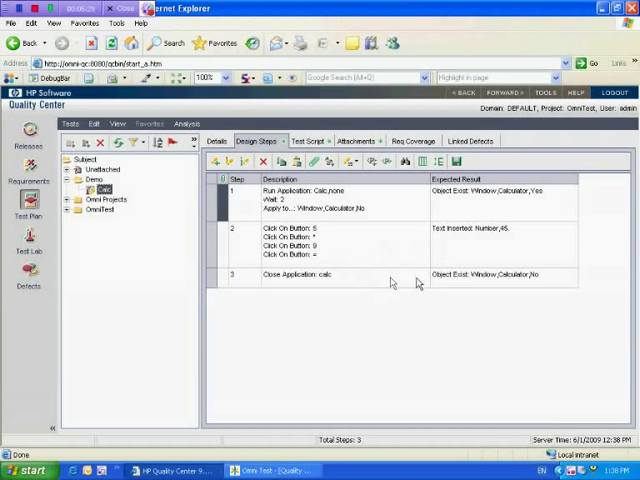
Leave the Calc test's design steps and switch to Test Lab
left_click(28, 245)
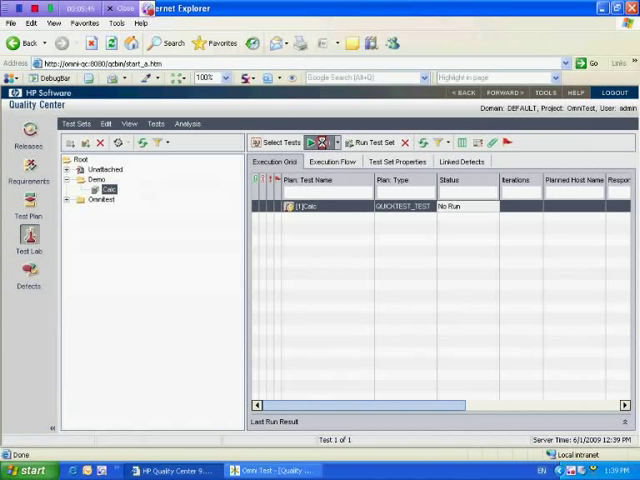
Run the Calc test from the Execution Grid through the Automatic Runner
left_click(367, 142)
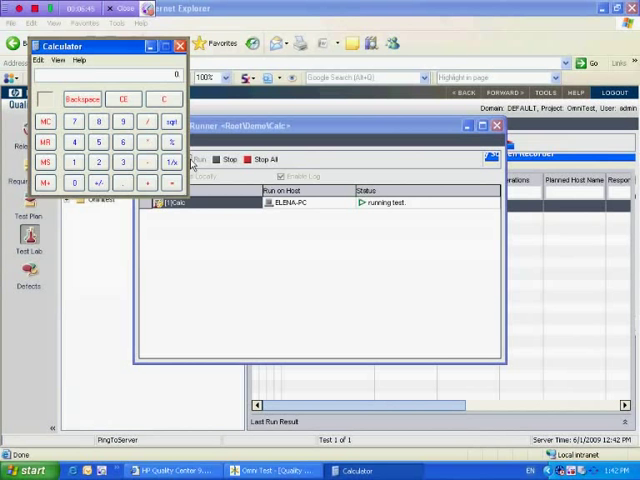
left_click(180, 45)
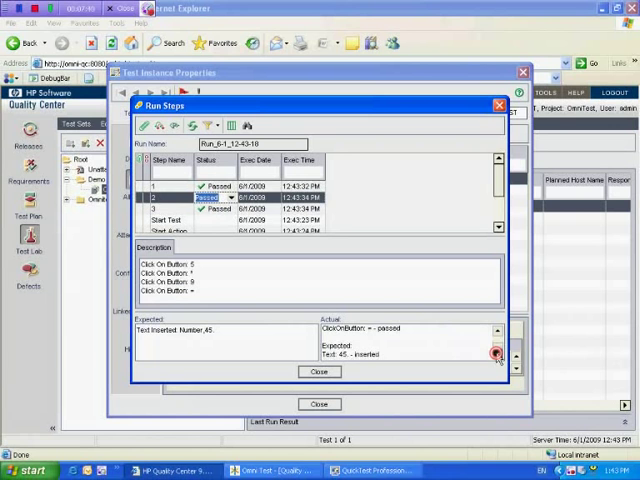
Mark the Calc run's steps Passed and close the run details
left_click(318, 371)
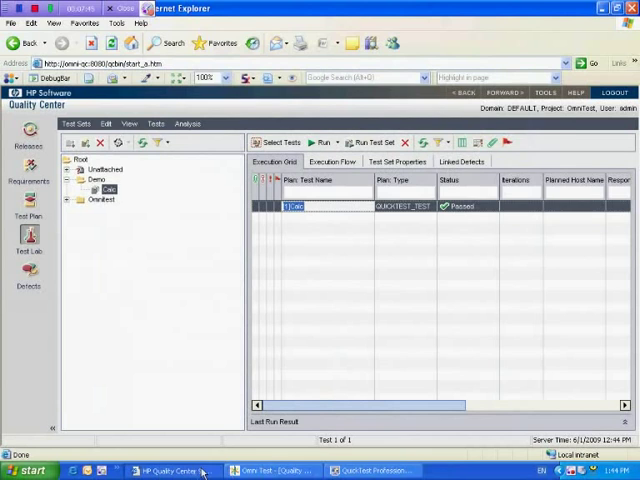